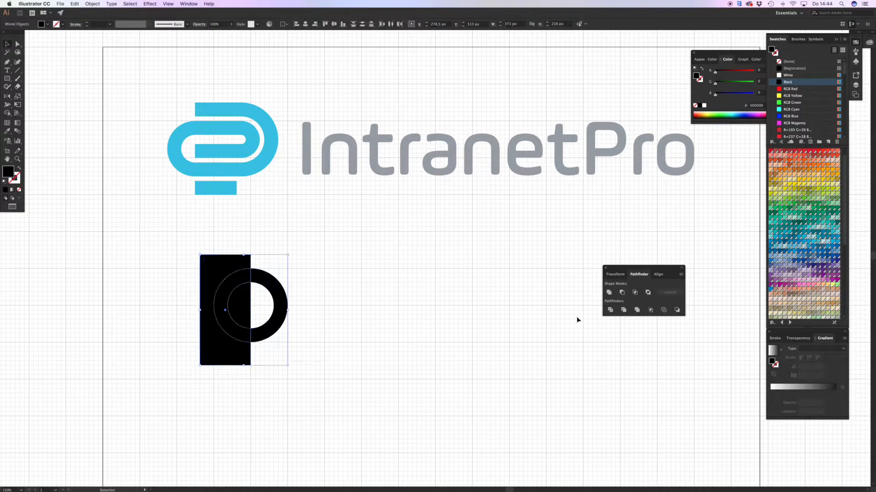
- Open the context menu on the overlapping rectangle and ring to subtract the front shape
{"action": "right_click", "coordinate": [244, 310]}
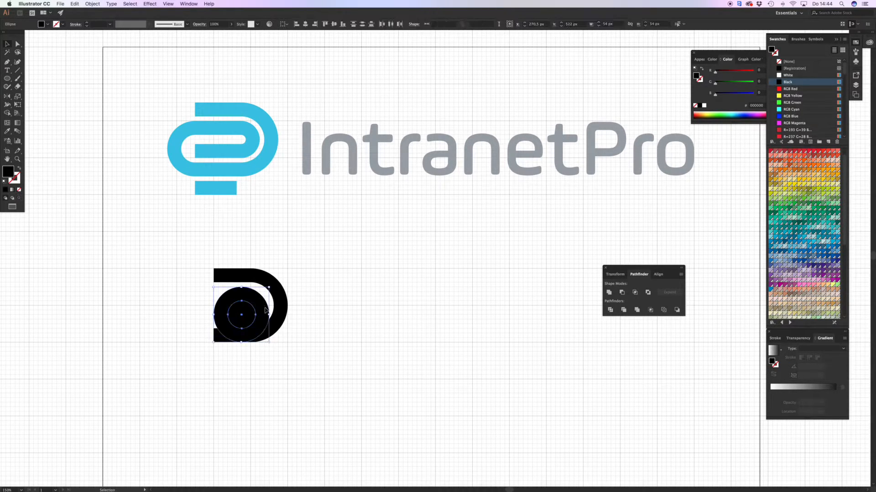
- Align the two selected circles to each other using the Align panel
{"action": "left_click", "coordinate": [659, 274]}
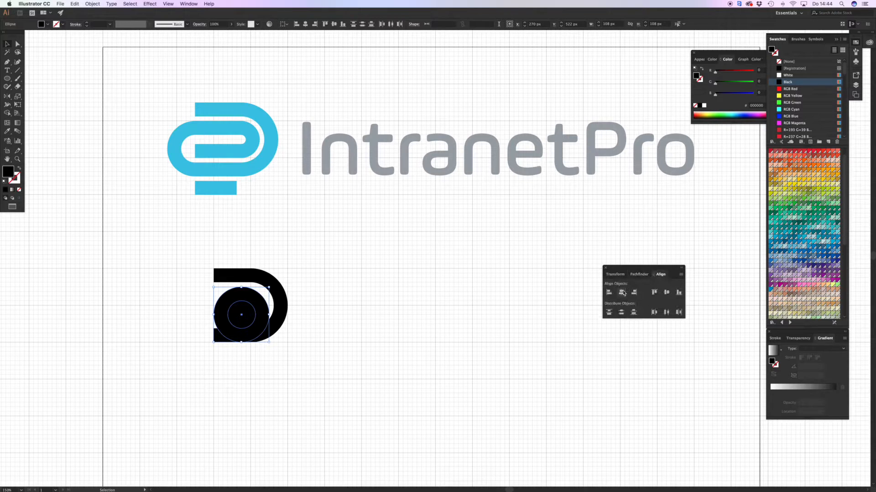
{"action": "left_click", "coordinate": [638, 274]}
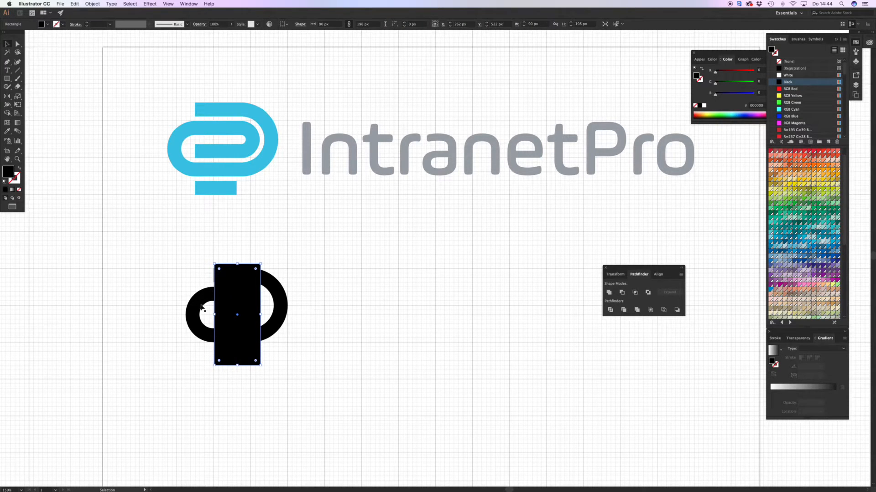
- Add the left ring to the tall rectangle selection and show the Align panel
{"action": "left_click", "coordinate": [212, 313]}
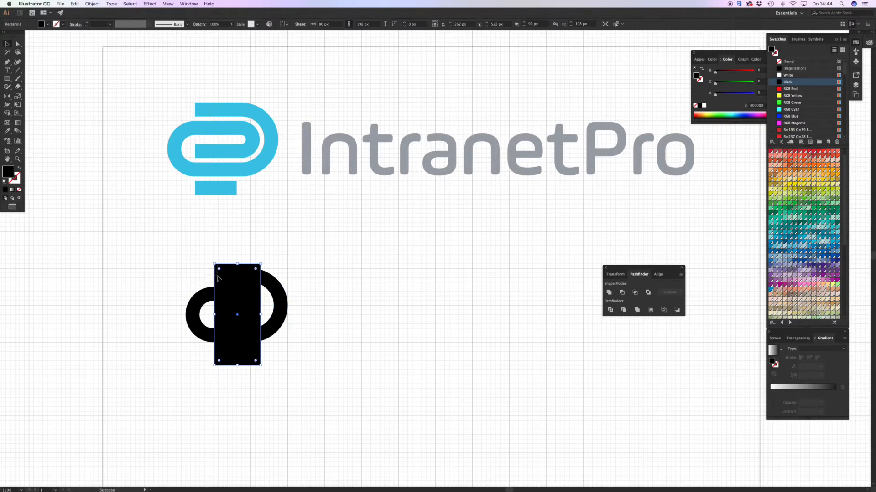
{"action": "left_click", "coordinate": [659, 274]}
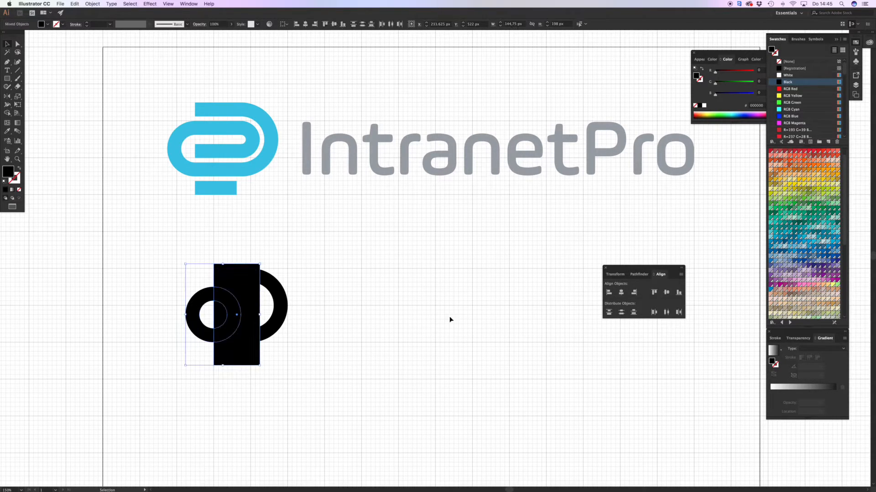
{"action": "right_click", "coordinate": [334, 296]}
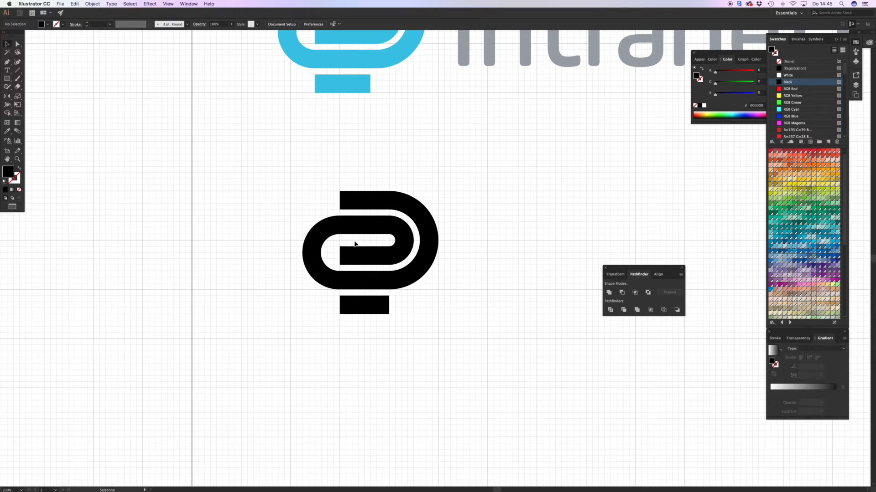
- Unite all the black paperclip shapes into one path with Pathfinder
{"action": "left_click", "coordinate": [355, 244]}
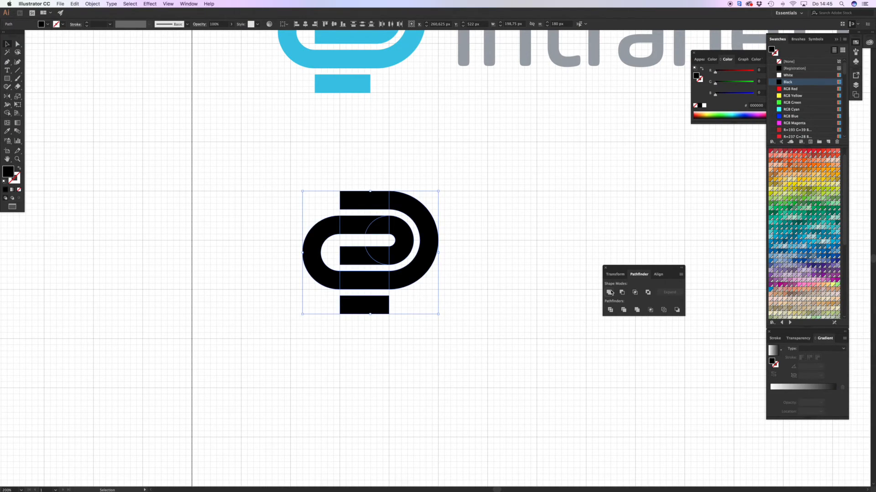